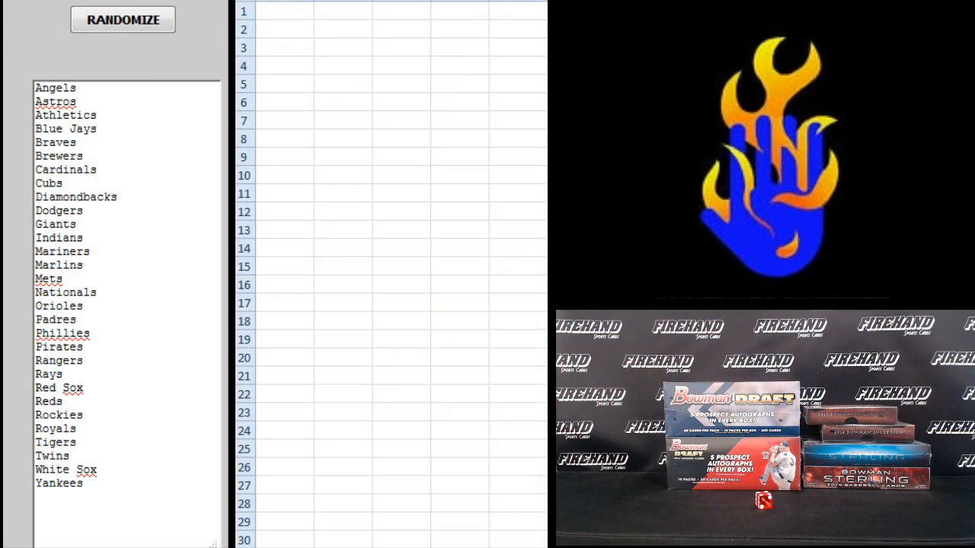
Step: Randomize the participant name list several times to get a final shuffled order for column A
click(122, 18)
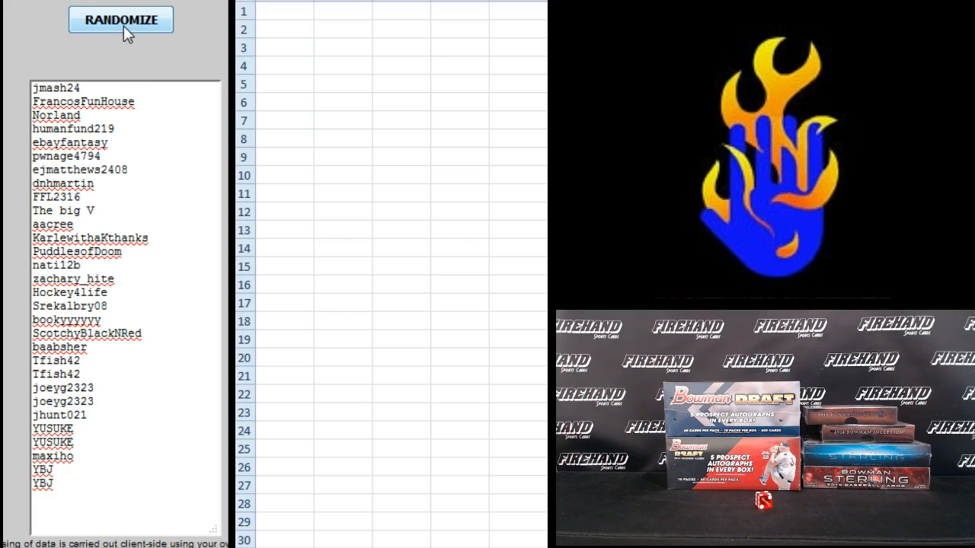
click(120, 18)
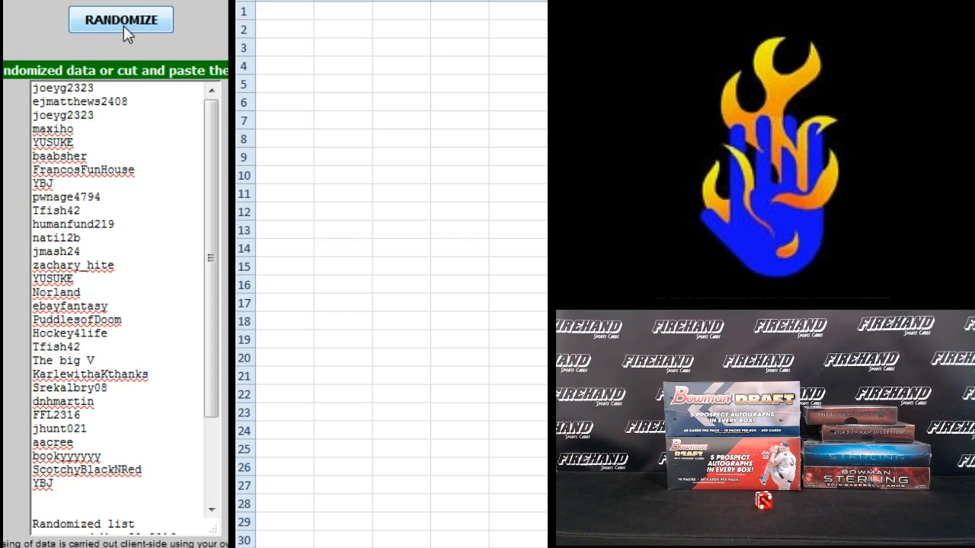
click(120, 20)
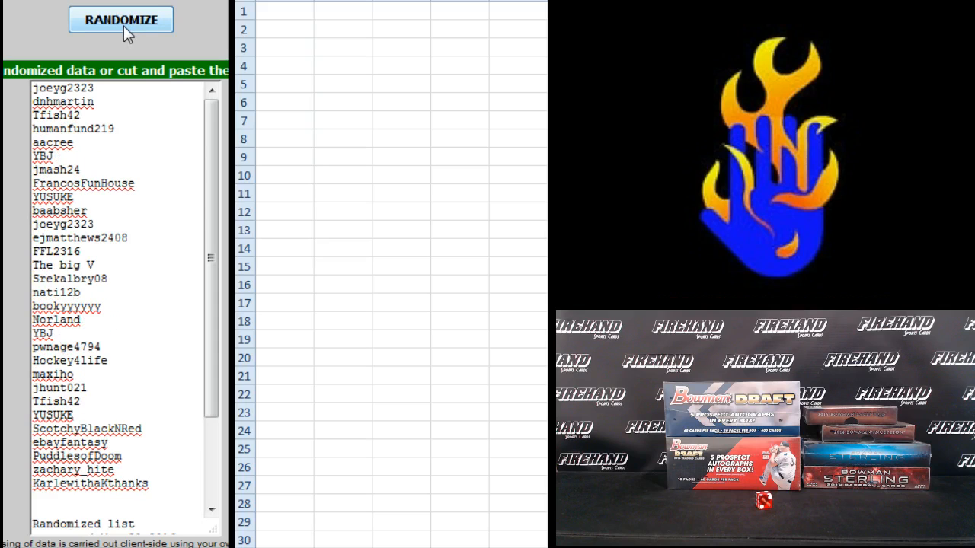
click(120, 18)
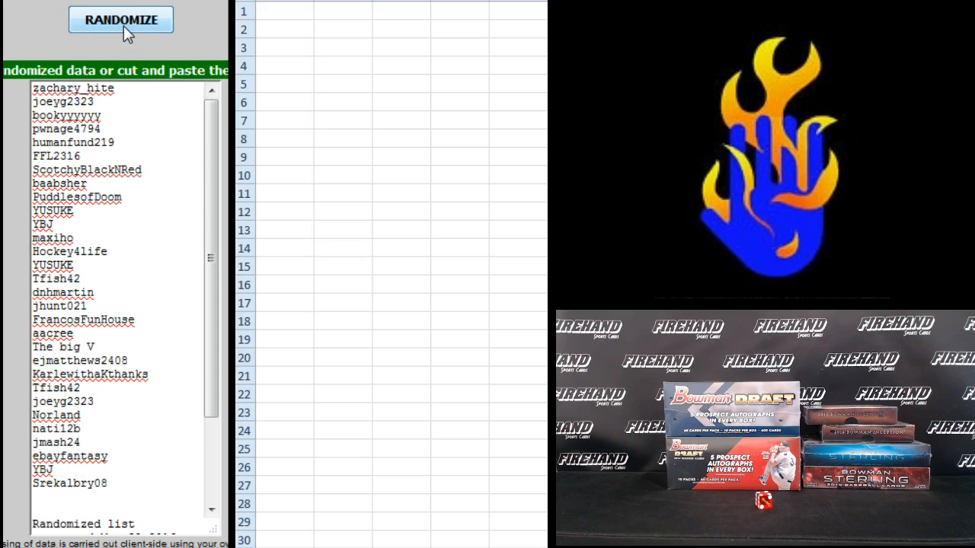
click(121, 18)
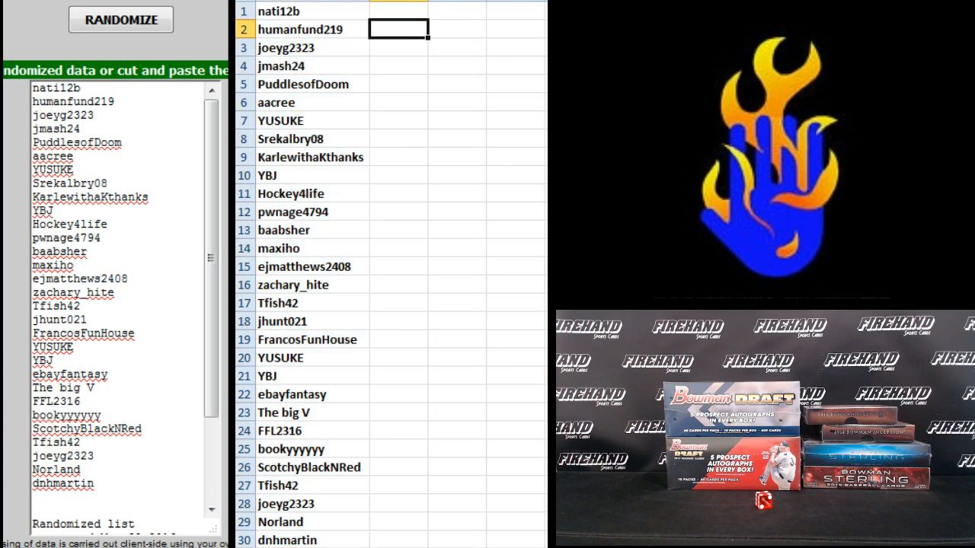
Step: Randomize the MLB team list several times to get a final shuffled order for column B
click(122, 18)
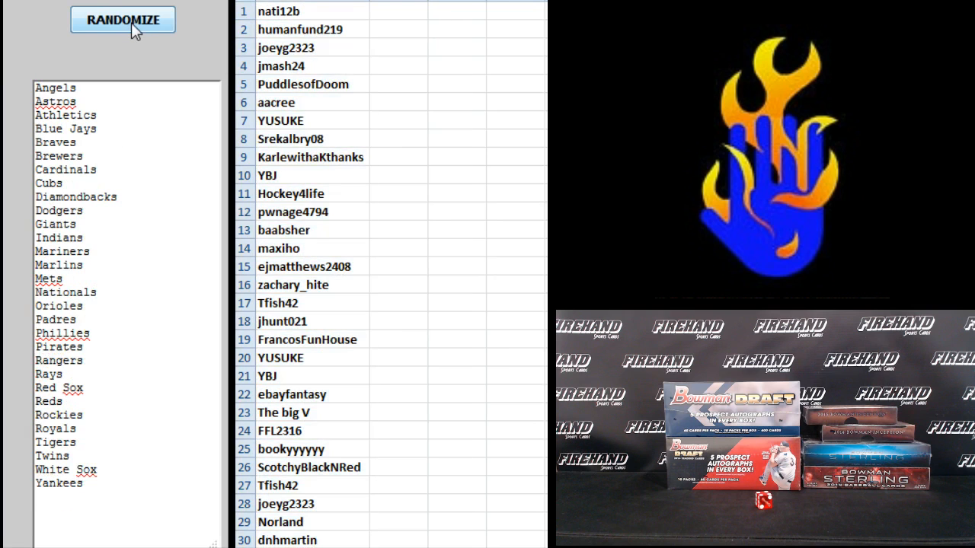
click(122, 18)
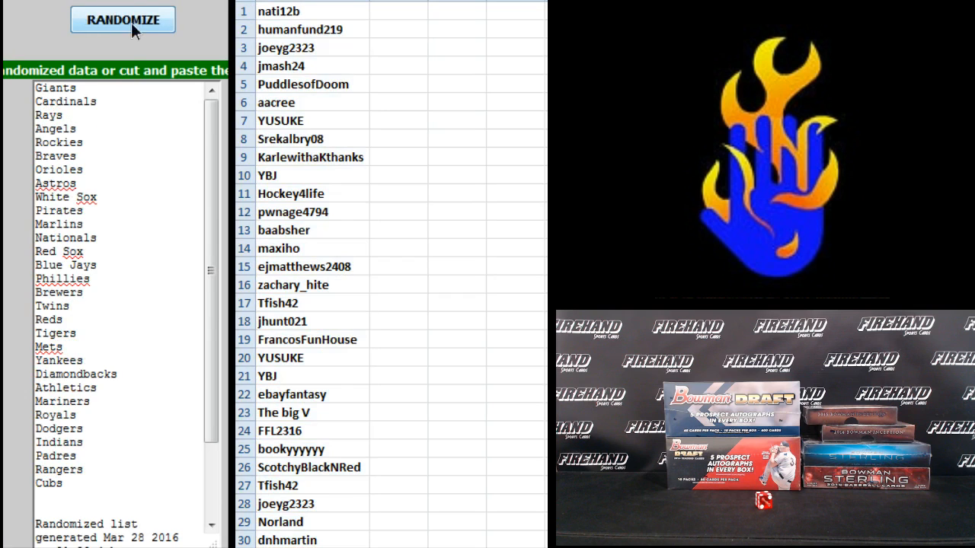
click(122, 18)
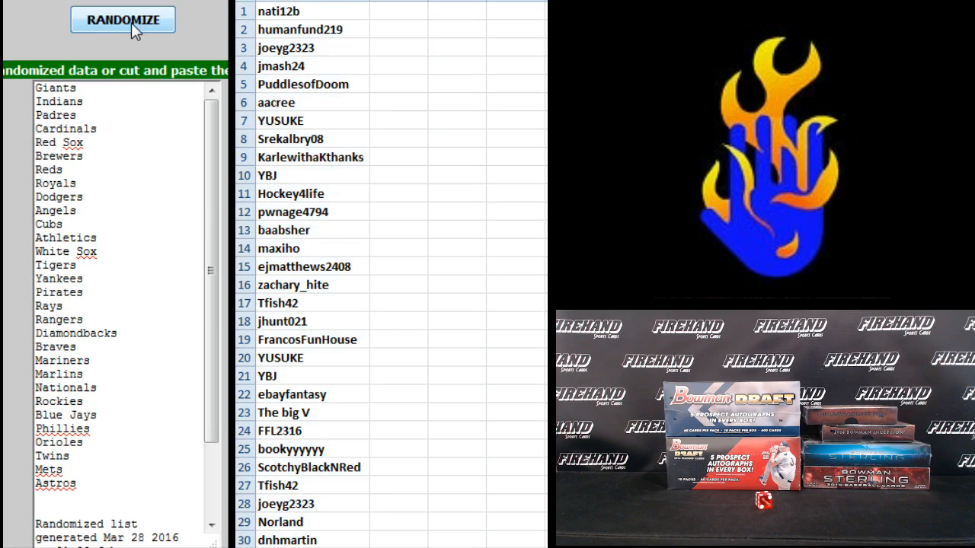
click(122, 19)
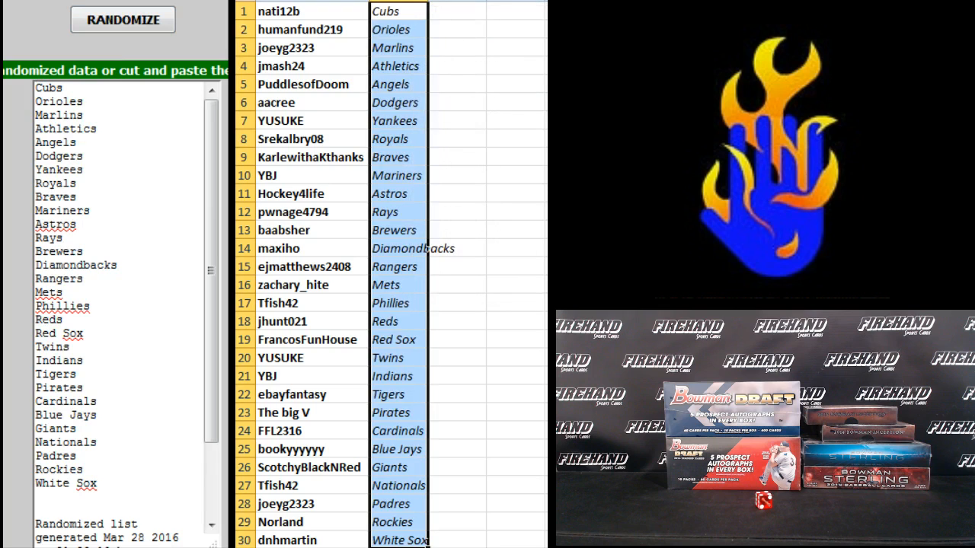
click(417, 11)
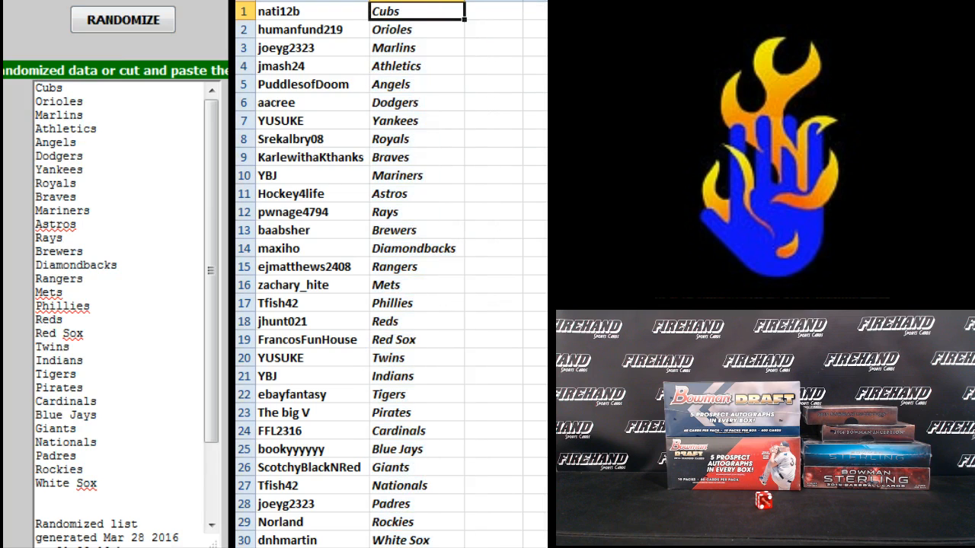
click(417, 29)
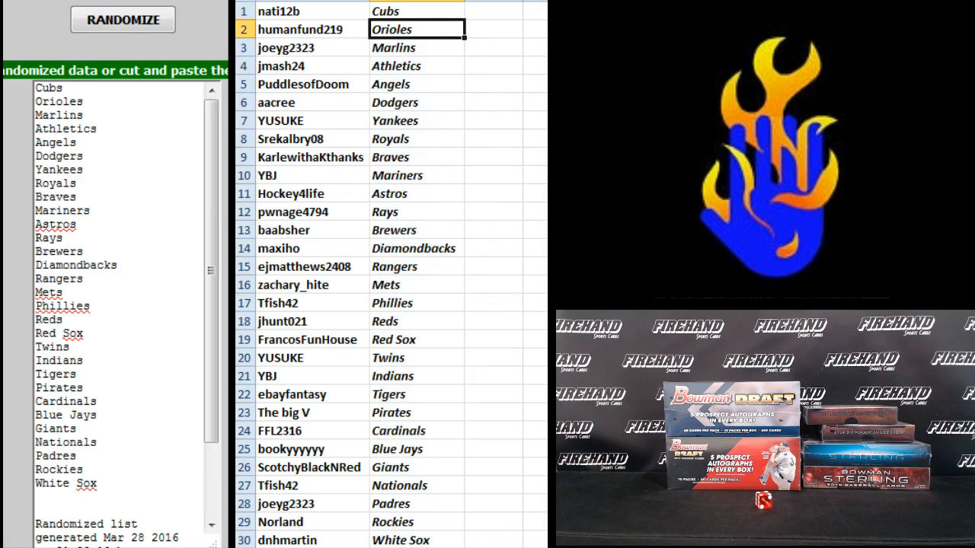
click(418, 47)
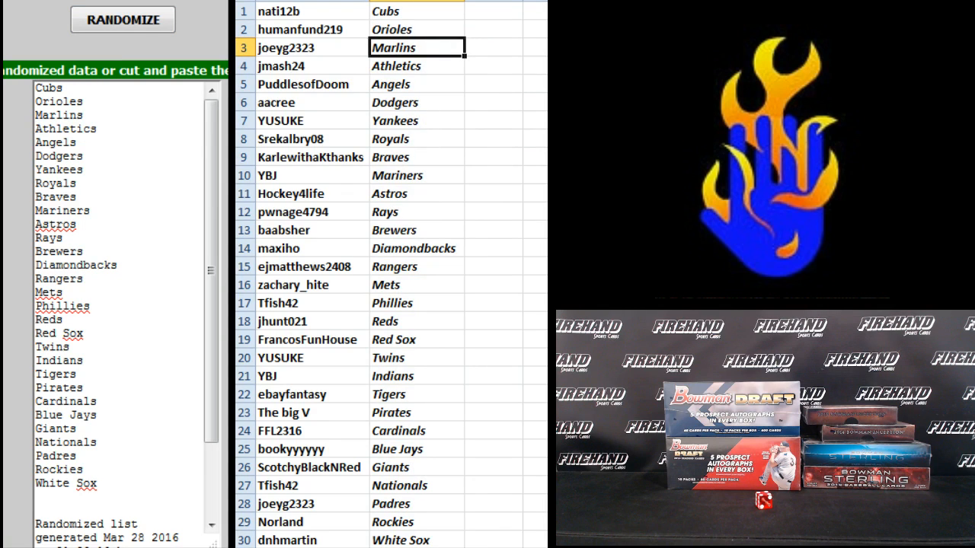
click(417, 66)
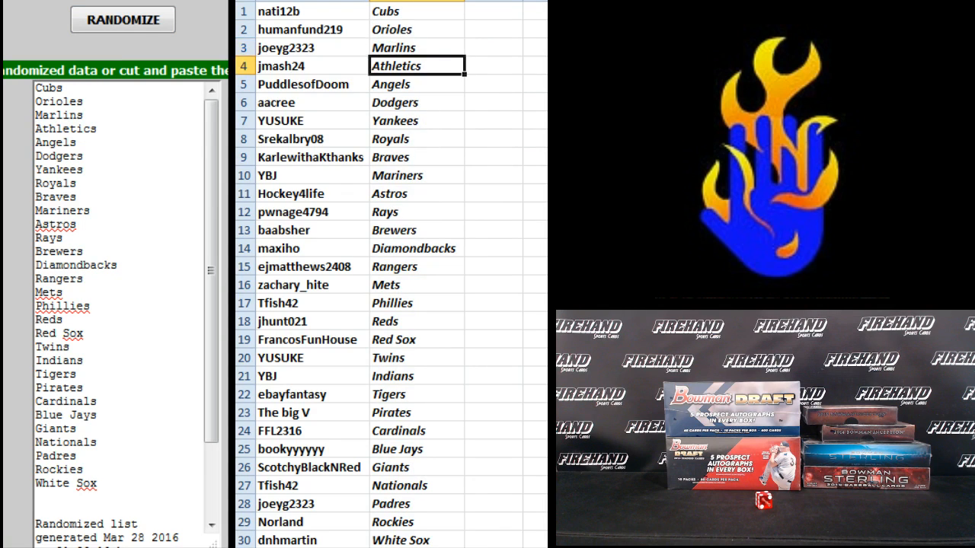
click(417, 102)
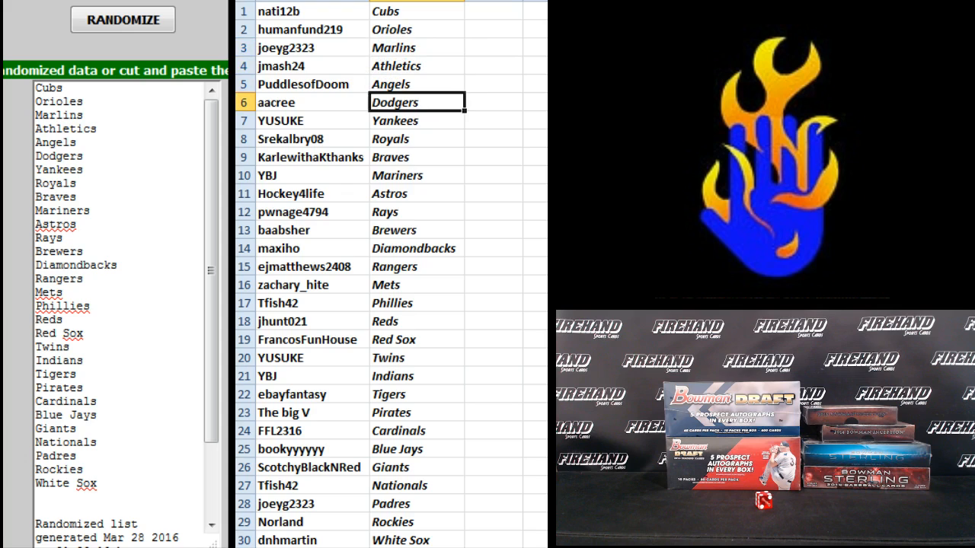
click(417, 120)
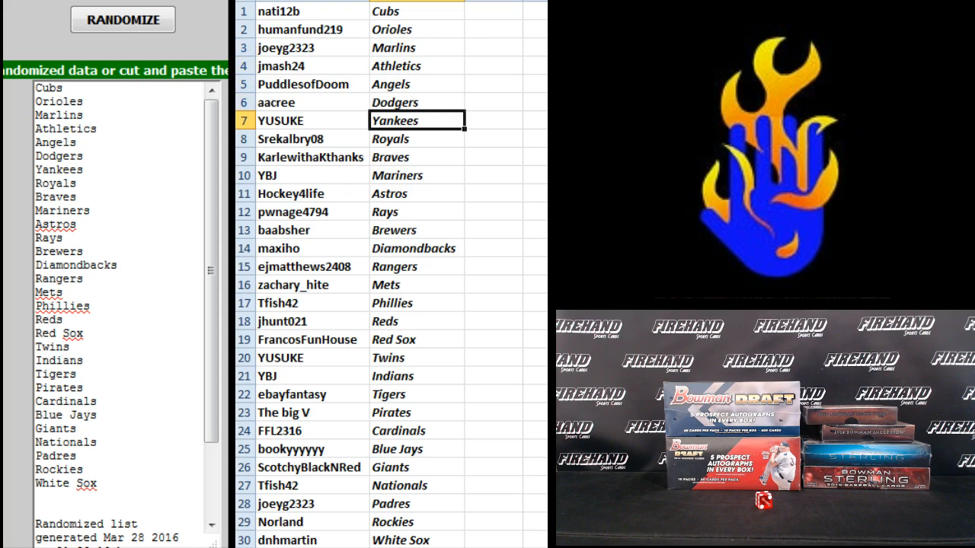
click(417, 138)
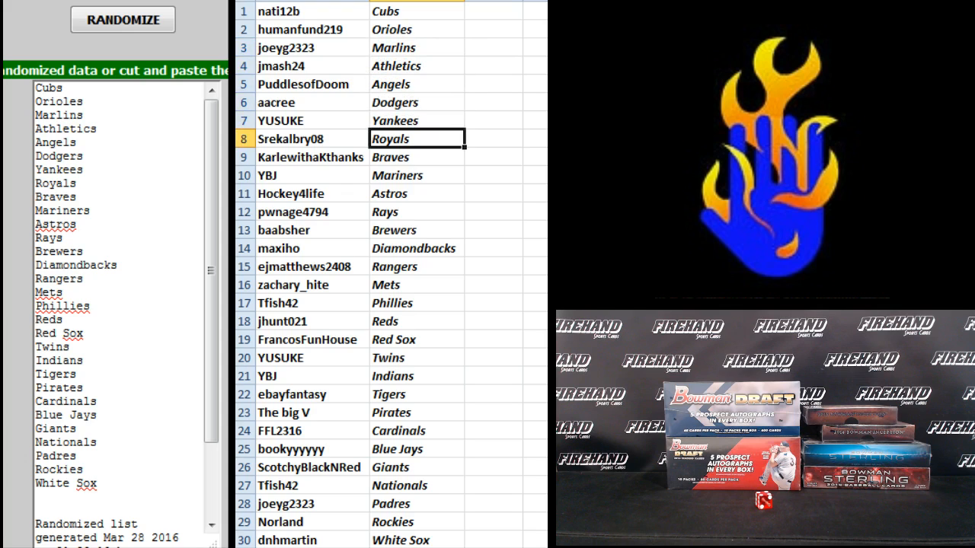
click(417, 120)
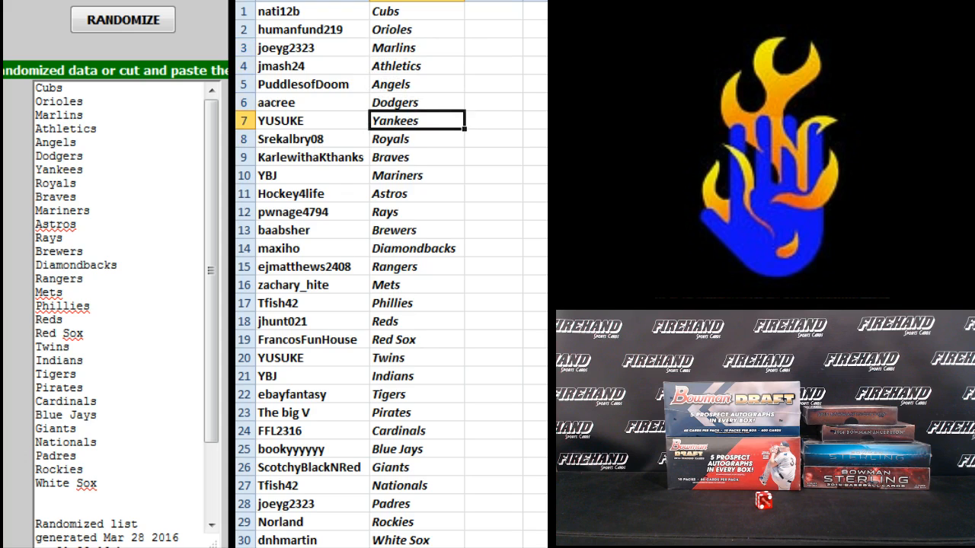
click(418, 139)
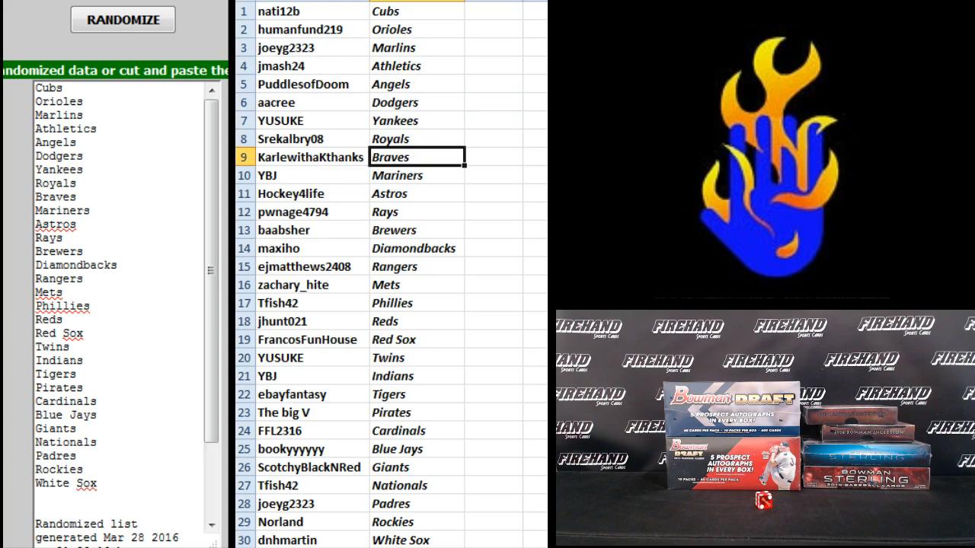
click(417, 192)
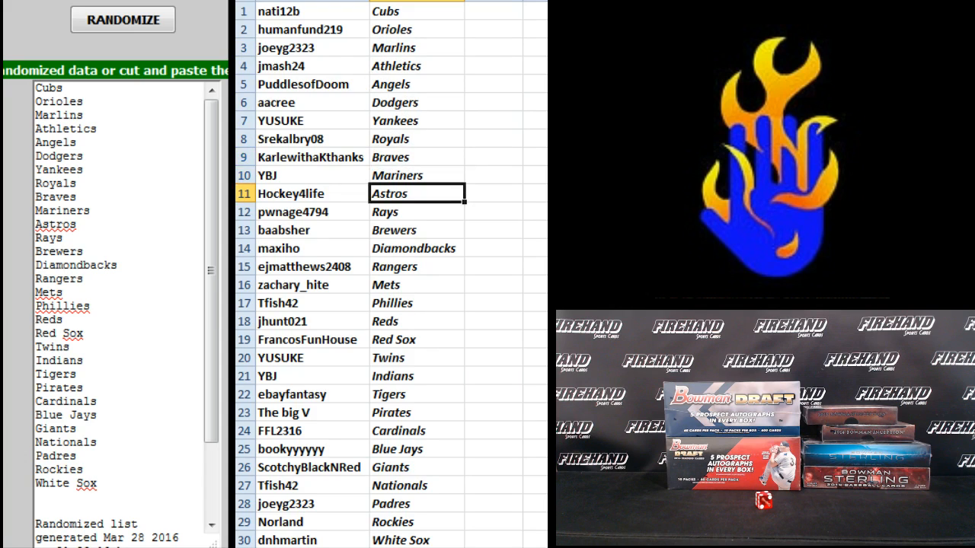
click(417, 212)
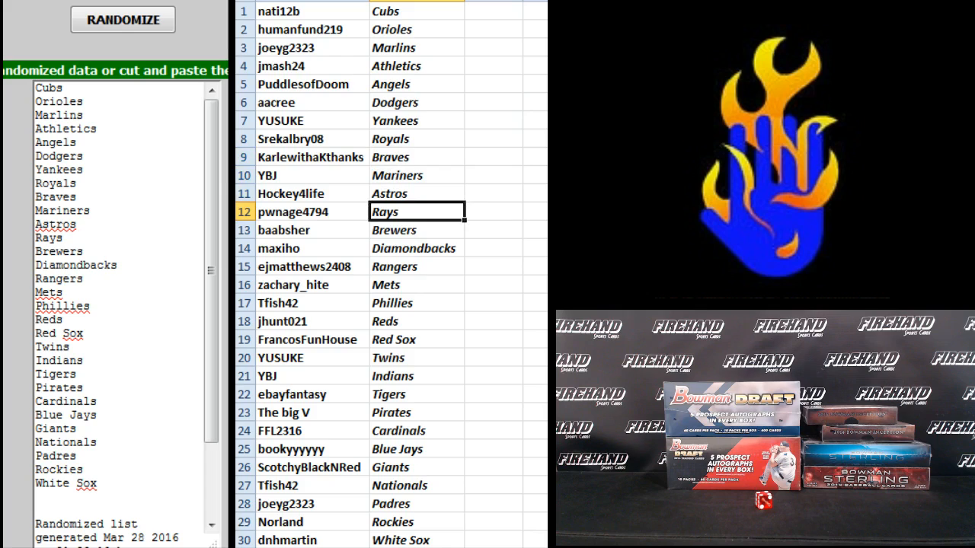
click(417, 228)
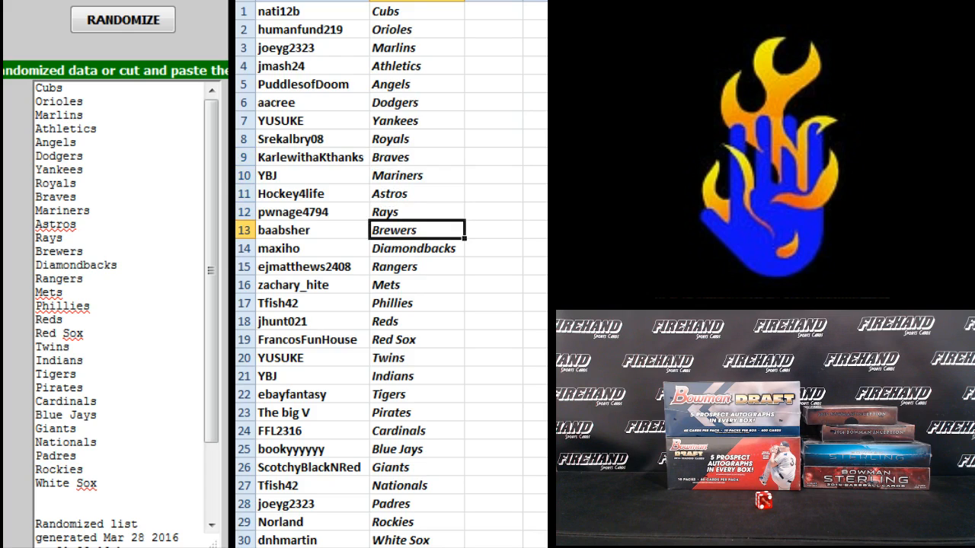
click(417, 266)
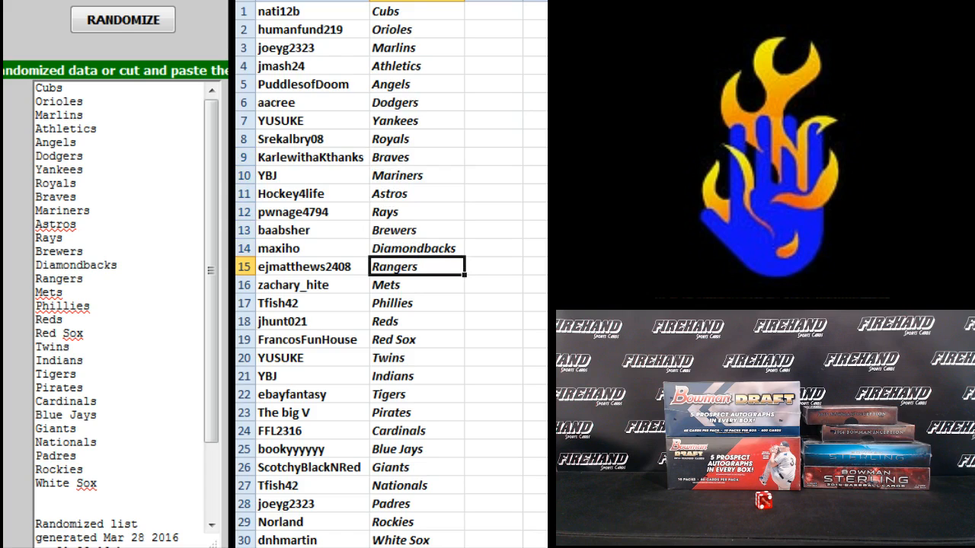
click(417, 285)
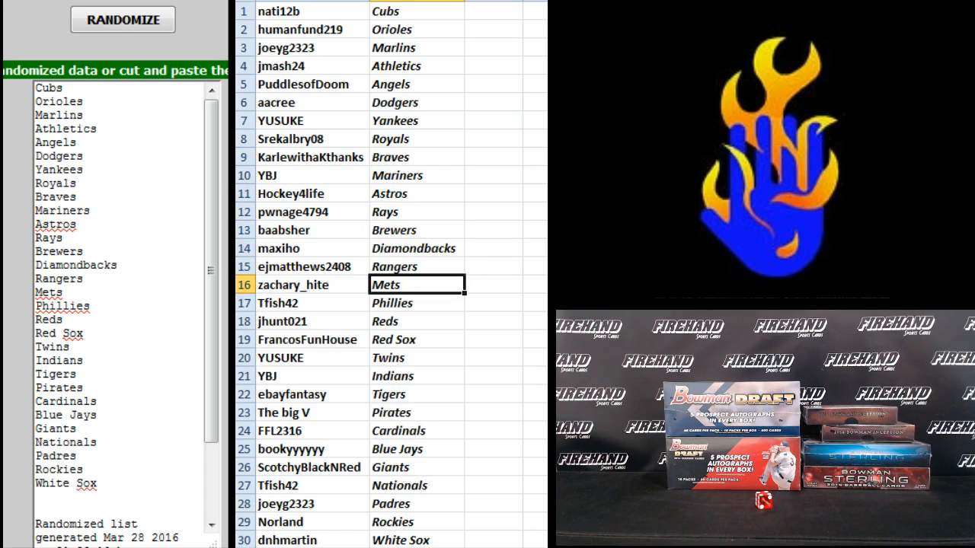
click(417, 320)
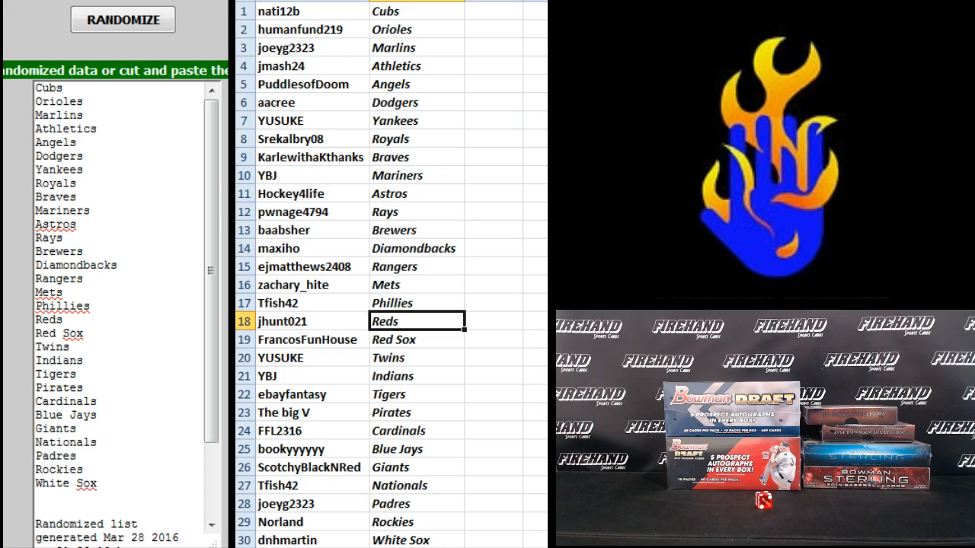
click(418, 338)
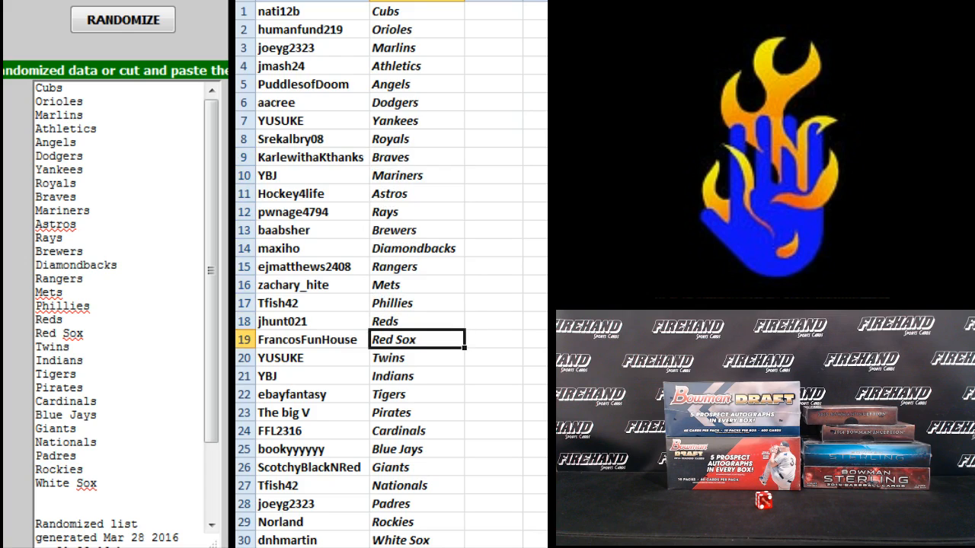
click(416, 375)
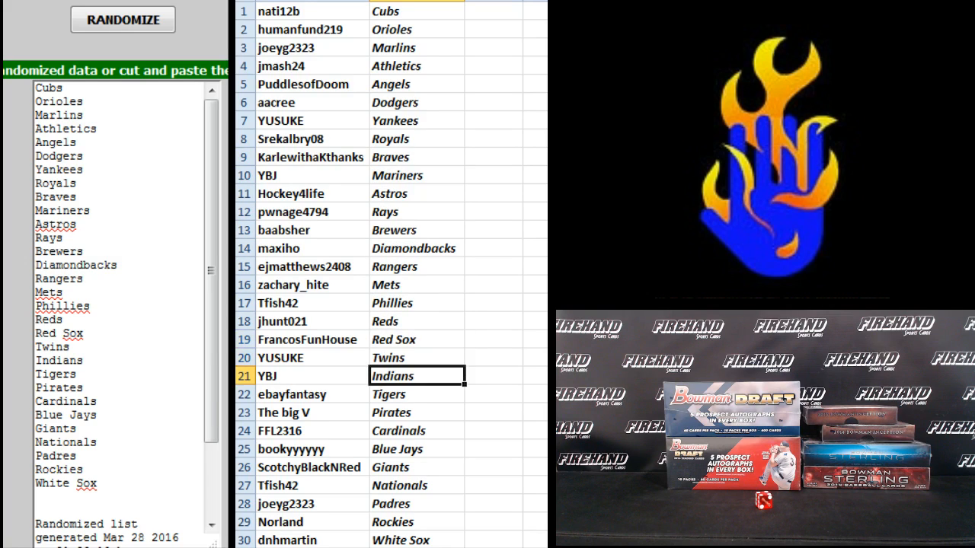
click(417, 411)
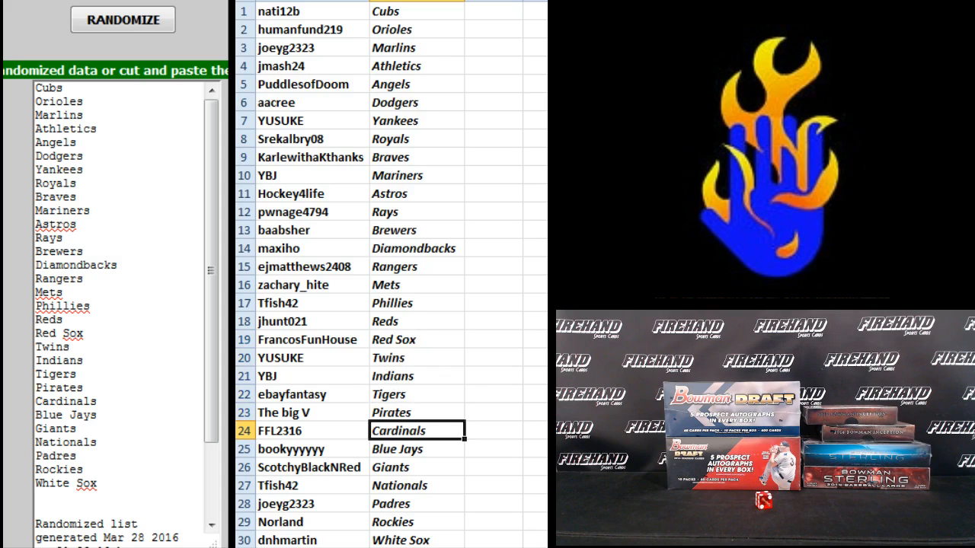
click(417, 448)
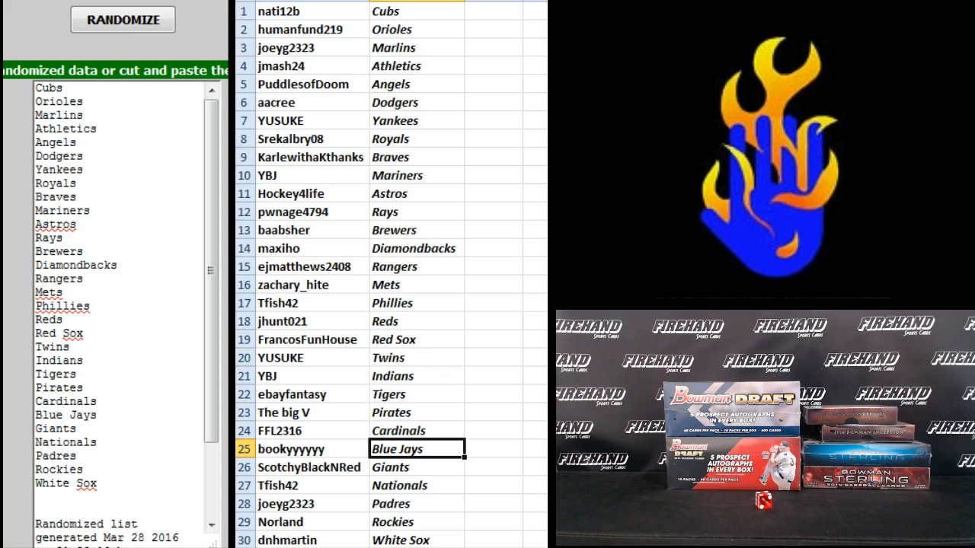
click(417, 466)
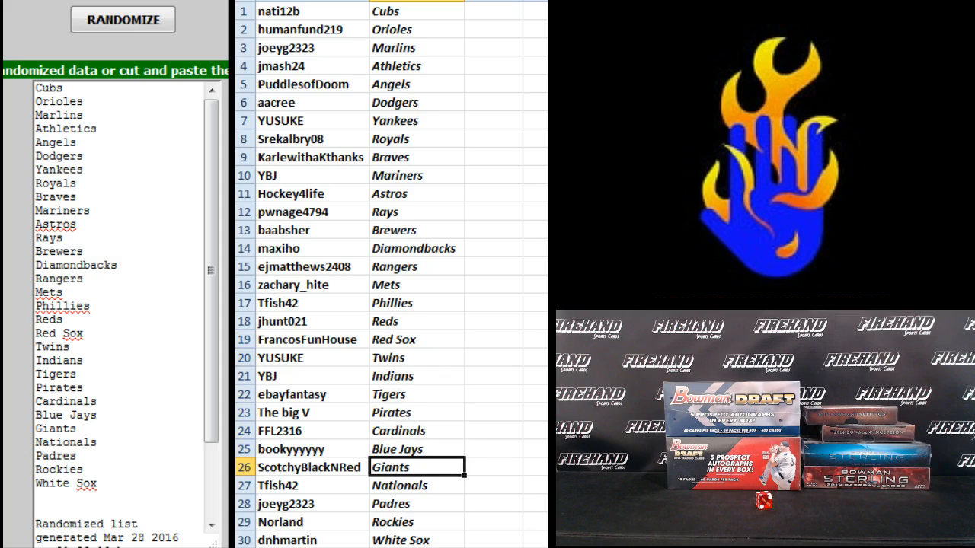
click(417, 503)
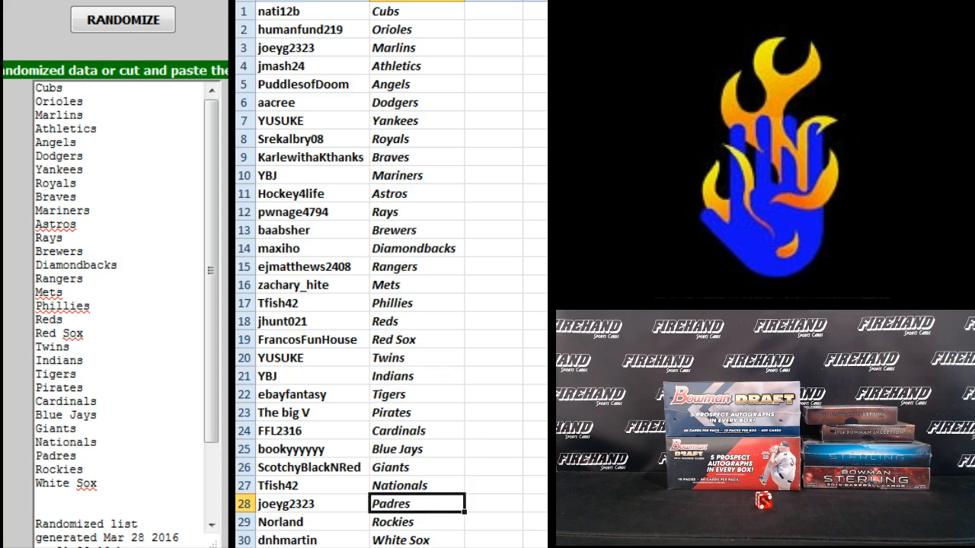
click(417, 521)
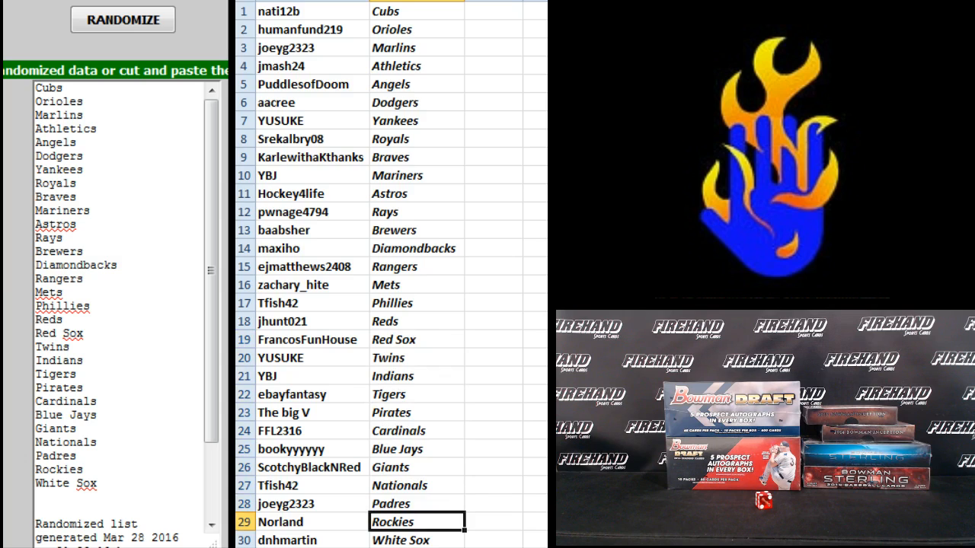